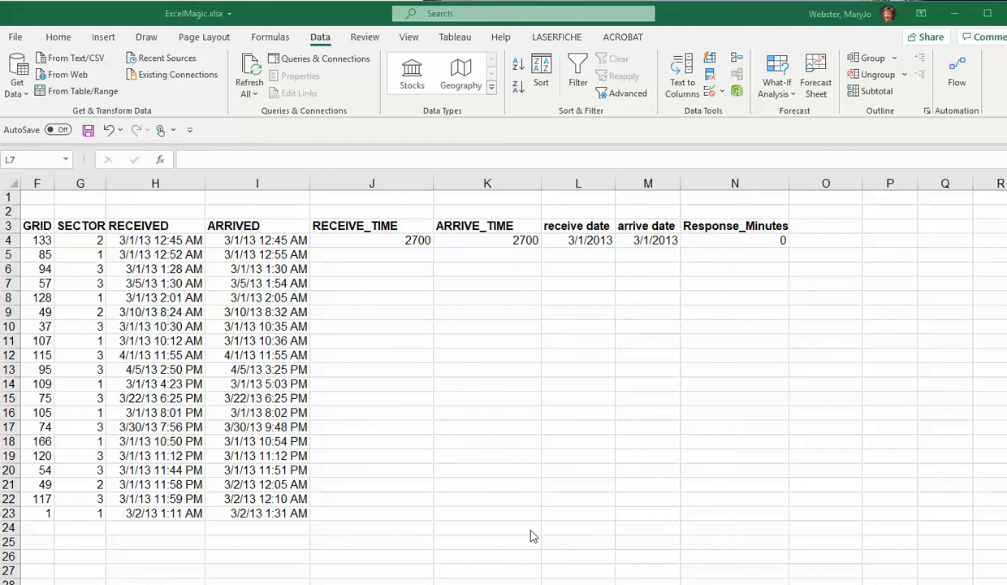
{"action": "mouse_move", "coordinate": [526, 518]}
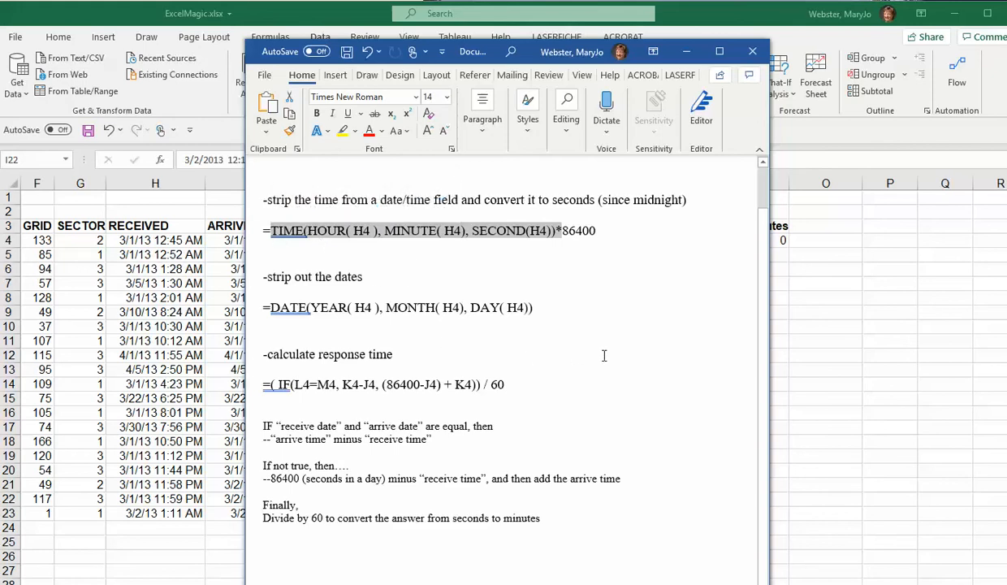
{"action": "mouse_move", "coordinate": [474, 339]}
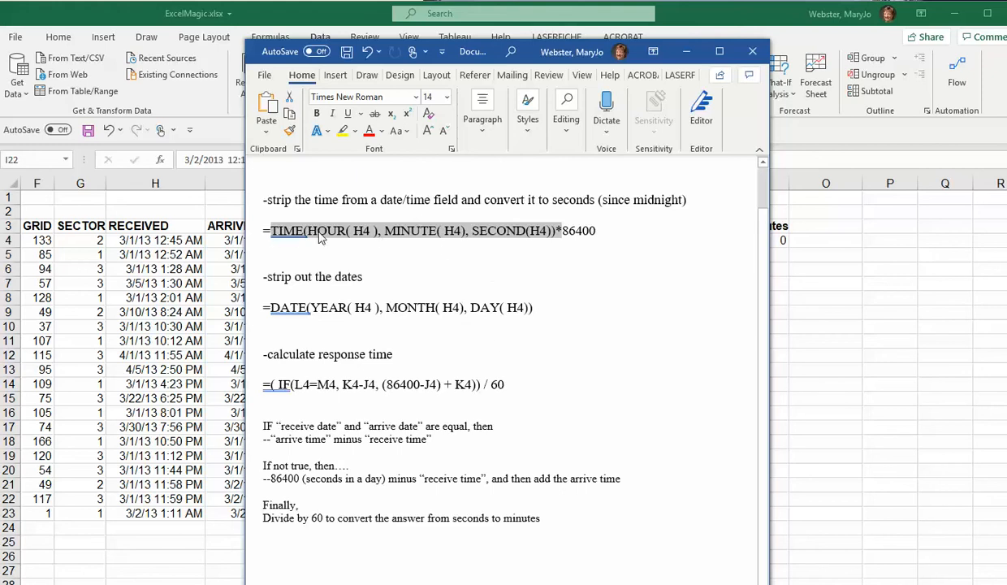
{"action": "mouse_move", "coordinate": [296, 213]}
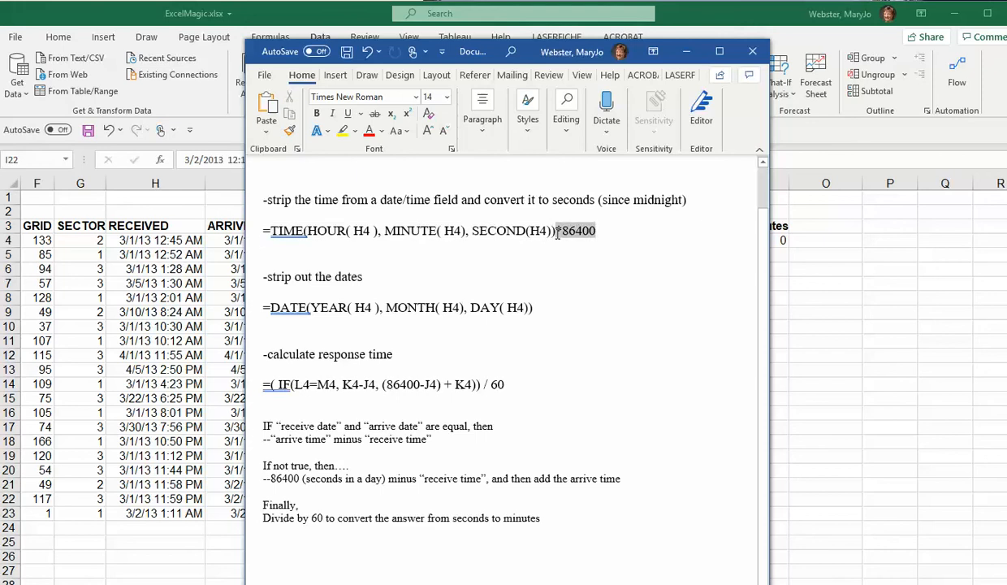
{"action": "mouse_move", "coordinate": [600, 303]}
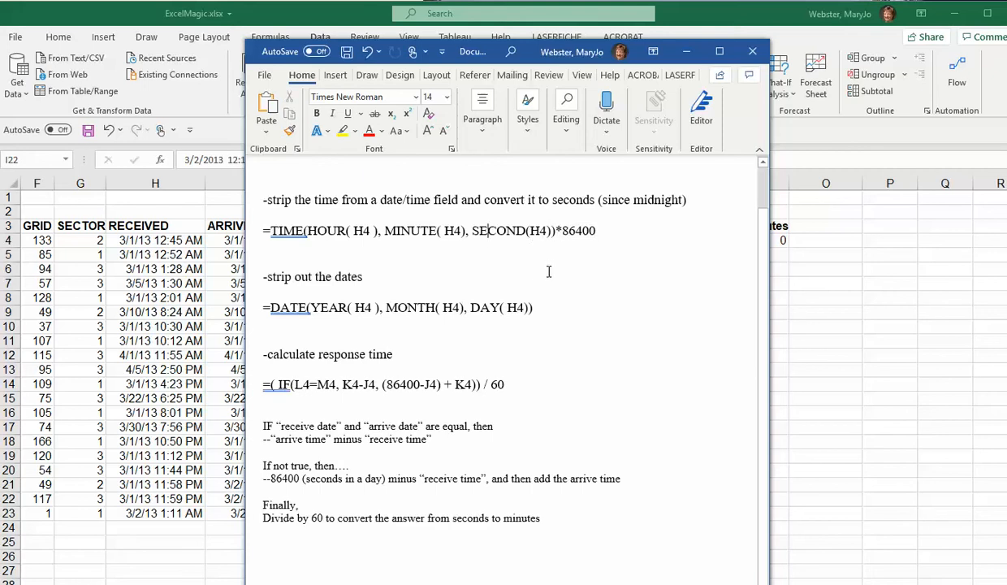
{"action": "mouse_move", "coordinate": [530, 267]}
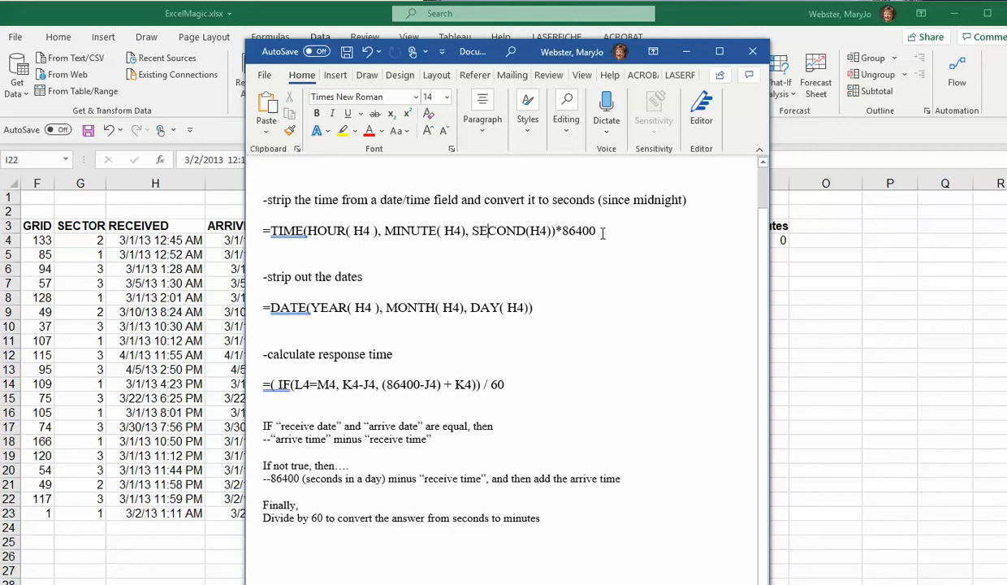
{"action": "mouse_move", "coordinate": [406, 331]}
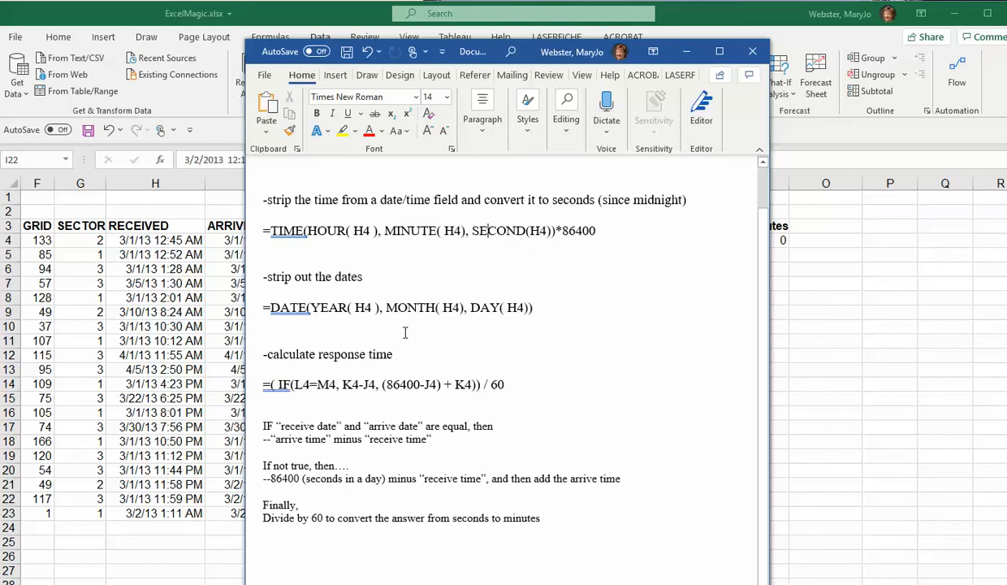
{"action": "mouse_move", "coordinate": [588, 303]}
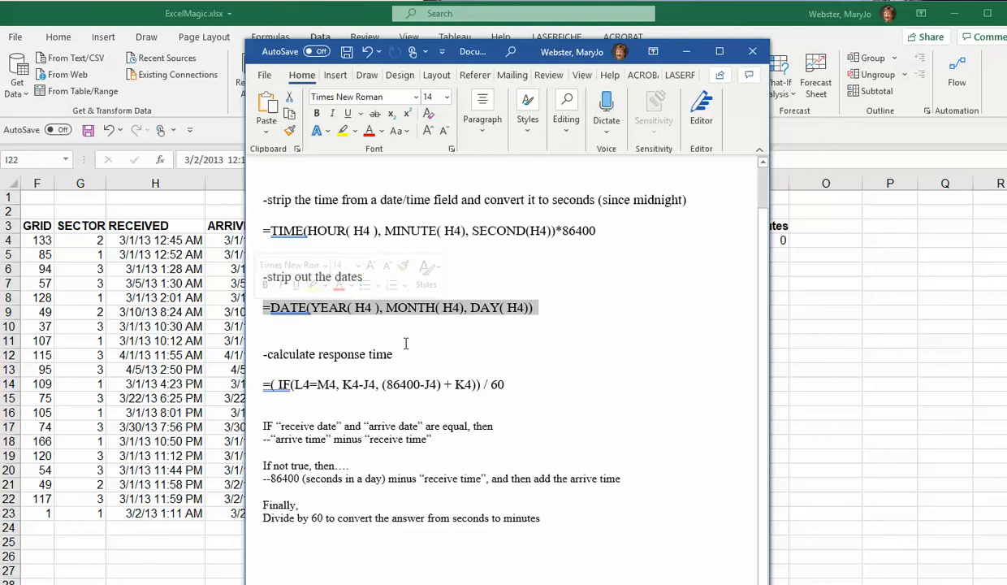
{"action": "mouse_move", "coordinate": [685, 358]}
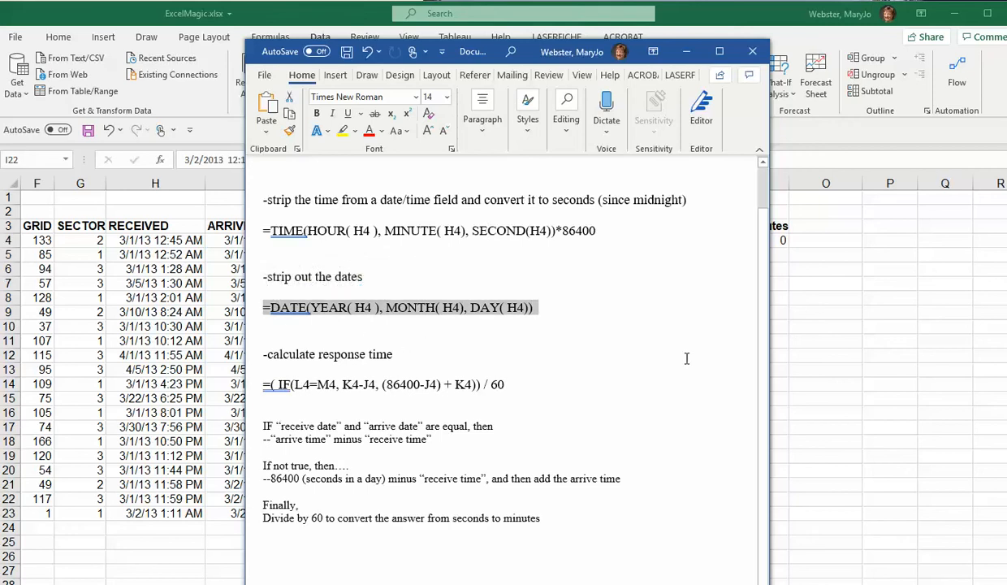
{"action": "mouse_move", "coordinate": [565, 351]}
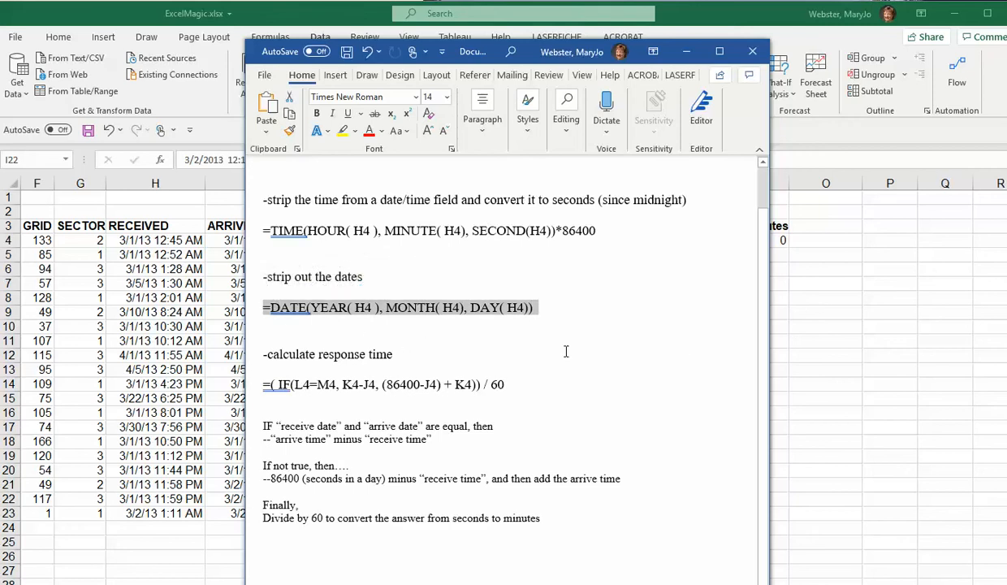
{"action": "mouse_move", "coordinate": [328, 318]}
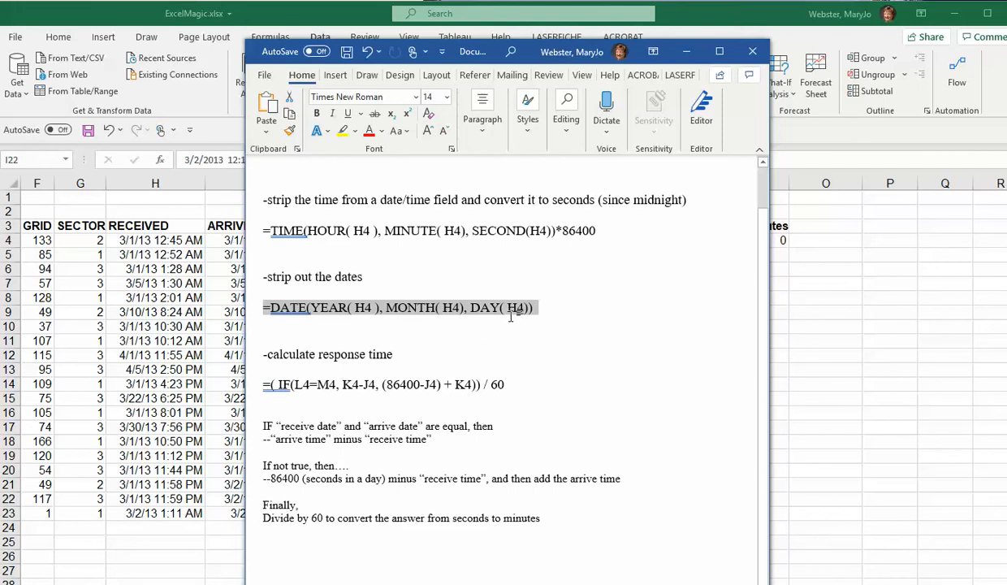
{"action": "mouse_move", "coordinate": [497, 347]}
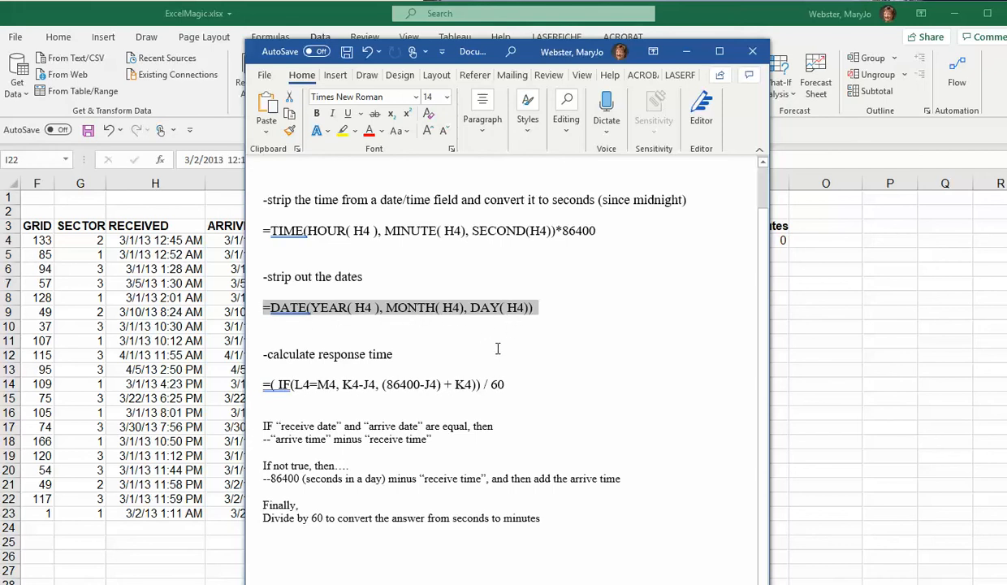
{"action": "mouse_move", "coordinate": [435, 350]}
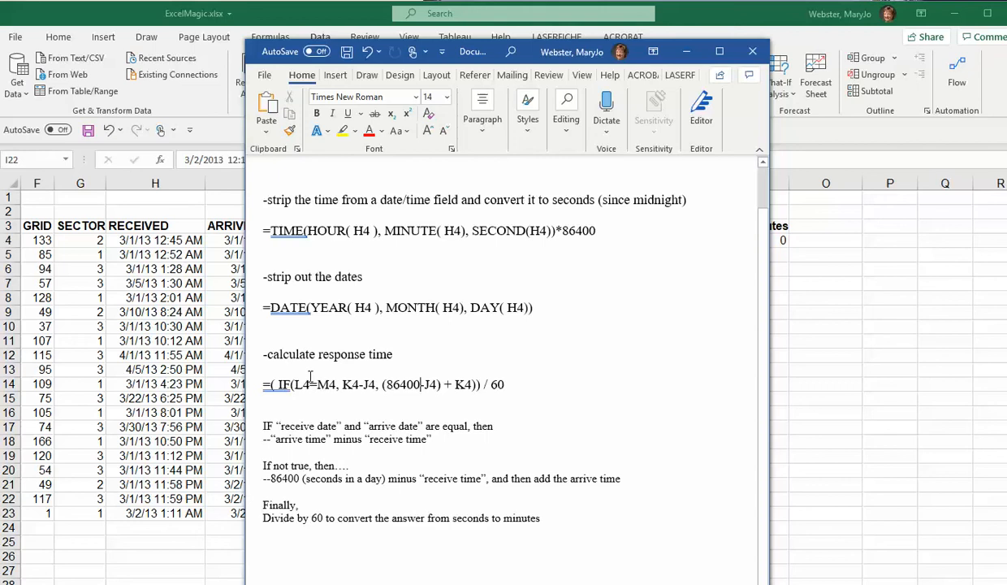
{"action": "mouse_move", "coordinate": [462, 468]}
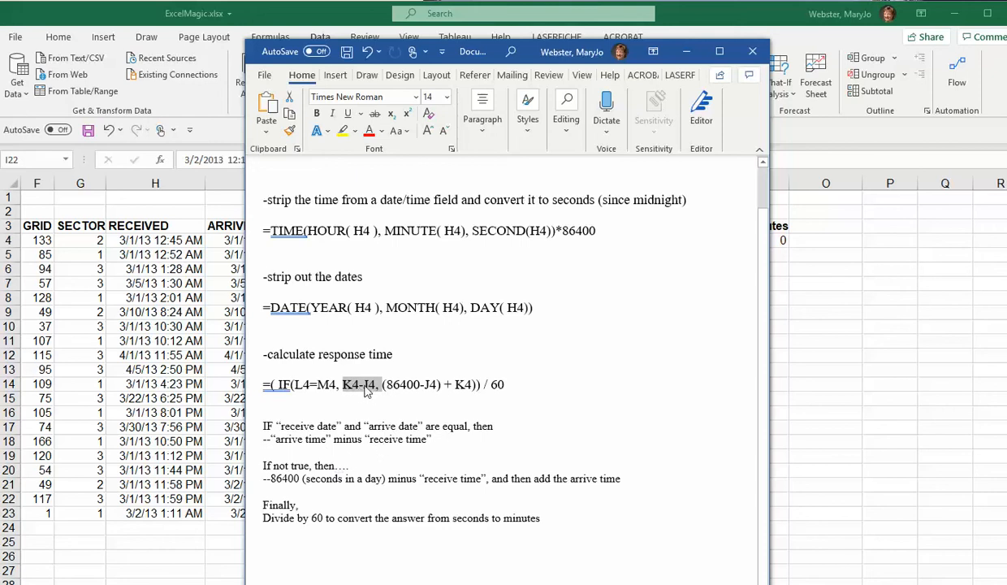
{"action": "mouse_move", "coordinate": [360, 391]}
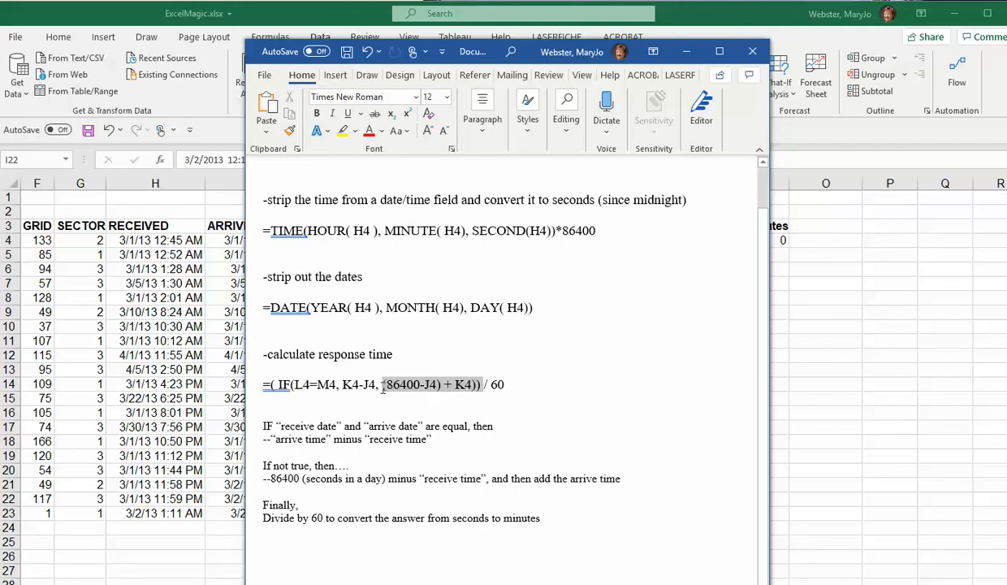
Step: Enter =TIME(HOUR(I4),MINUTE(I4),SECOND(I4))*86400 in K4 so ARRIVE_TIME shows 2700 seconds
{"action": "left_click", "coordinate": [448, 98]}
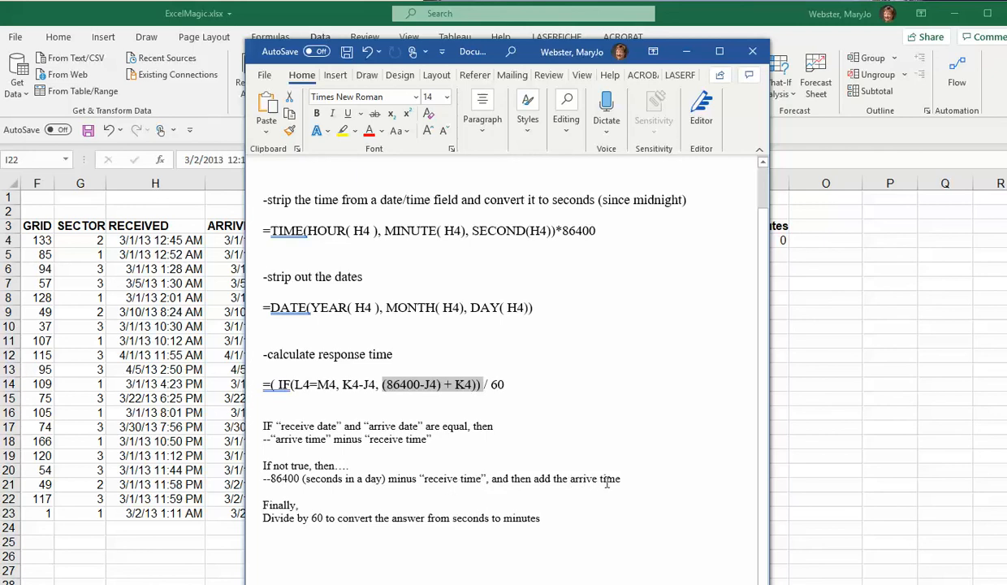
{"action": "mouse_move", "coordinate": [635, 477]}
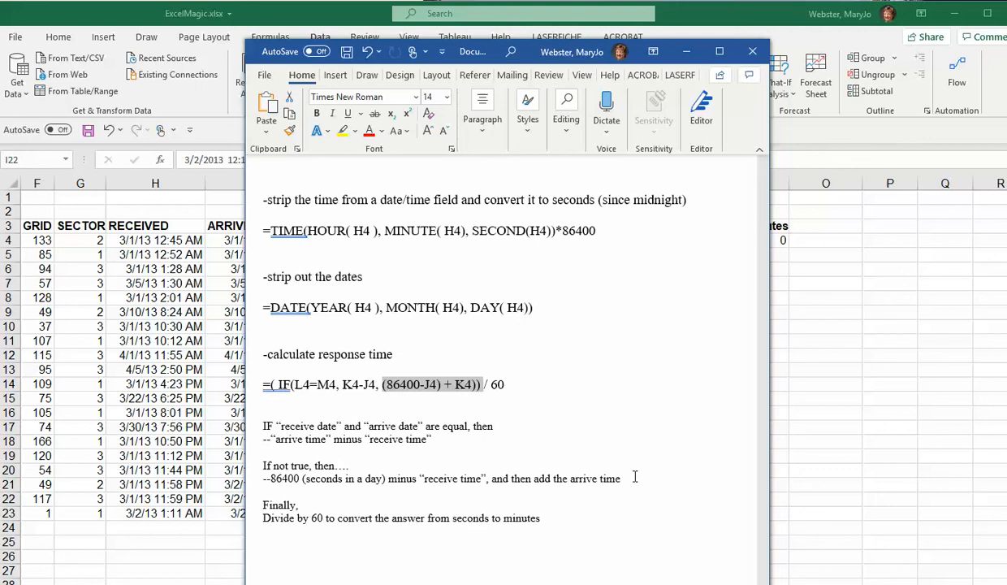
{"action": "mouse_move", "coordinate": [610, 495]}
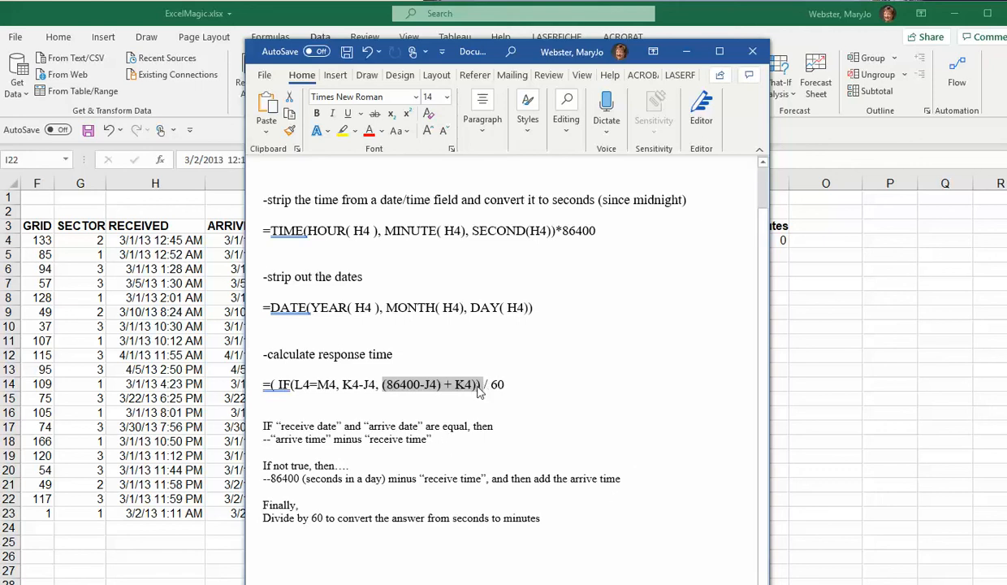
{"action": "mouse_move", "coordinate": [587, 409]}
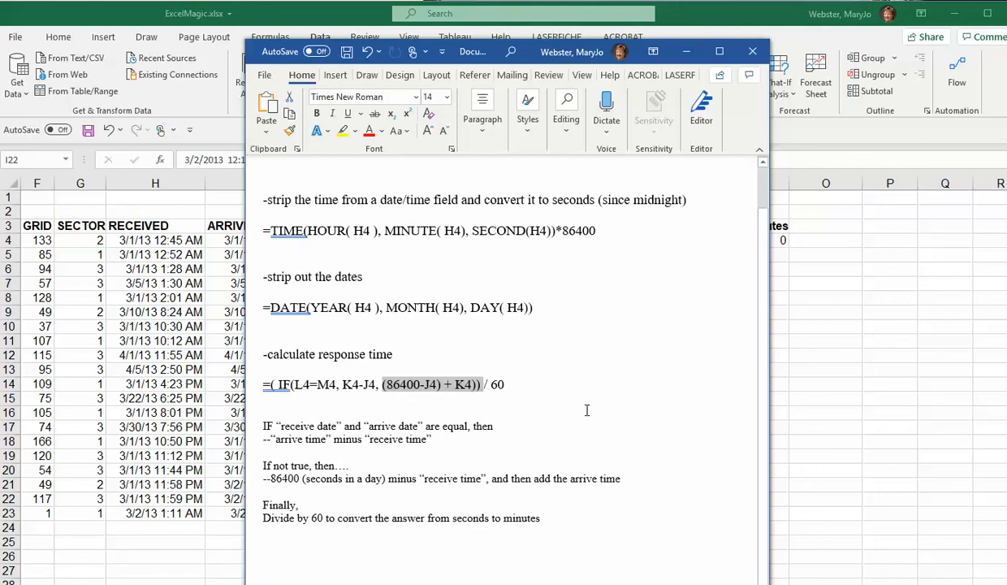
{"action": "mouse_move", "coordinate": [537, 437]}
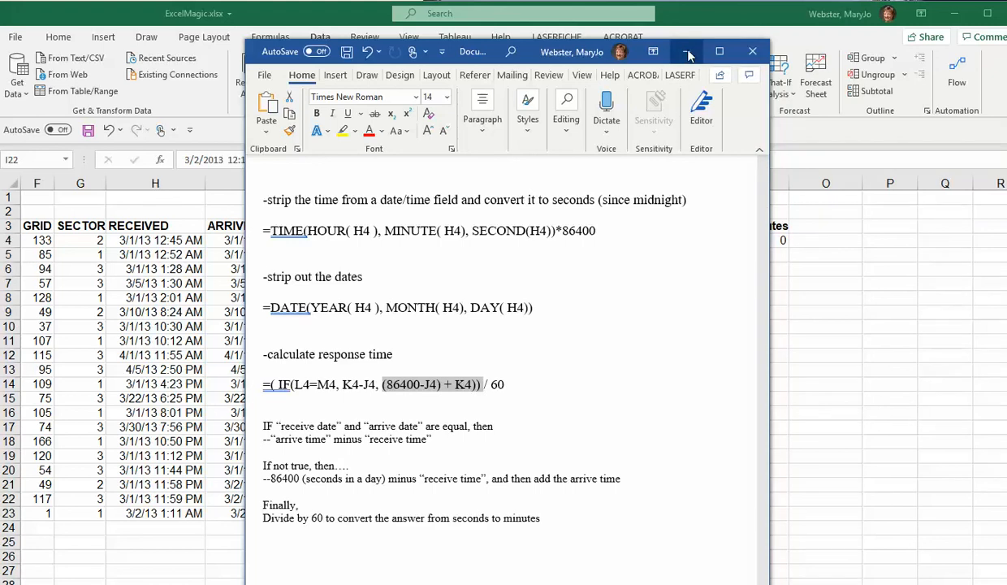
{"action": "left_click", "coordinate": [750, 50]}
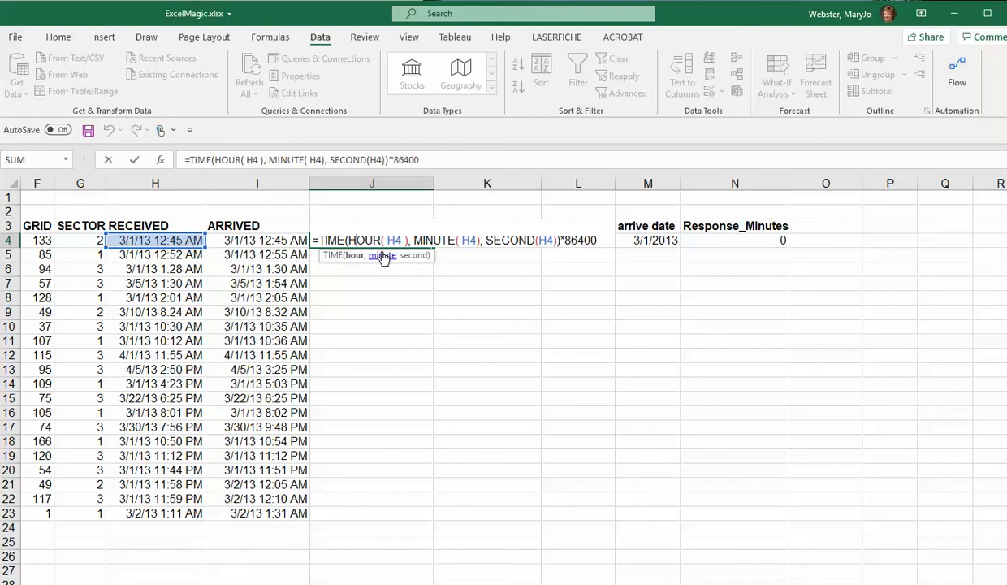
{"action": "mouse_move", "coordinate": [532, 247]}
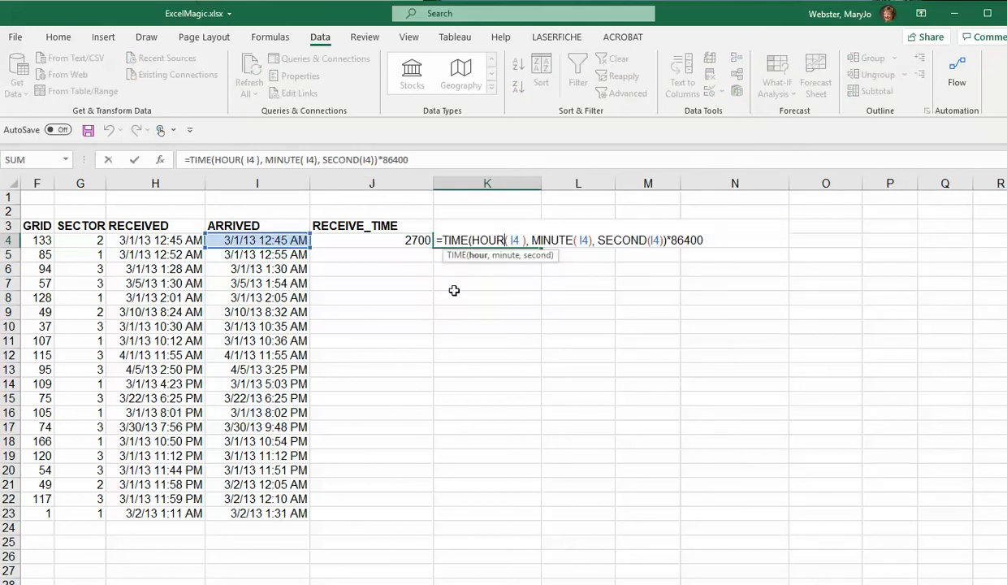
{"action": "mouse_move", "coordinate": [154, 235]}
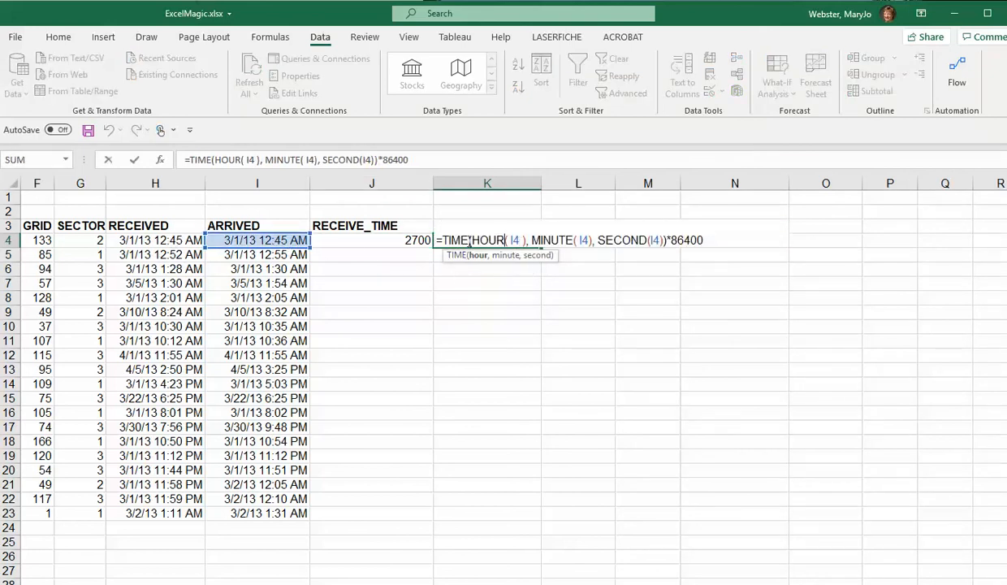
{"action": "mouse_move", "coordinate": [416, 242]}
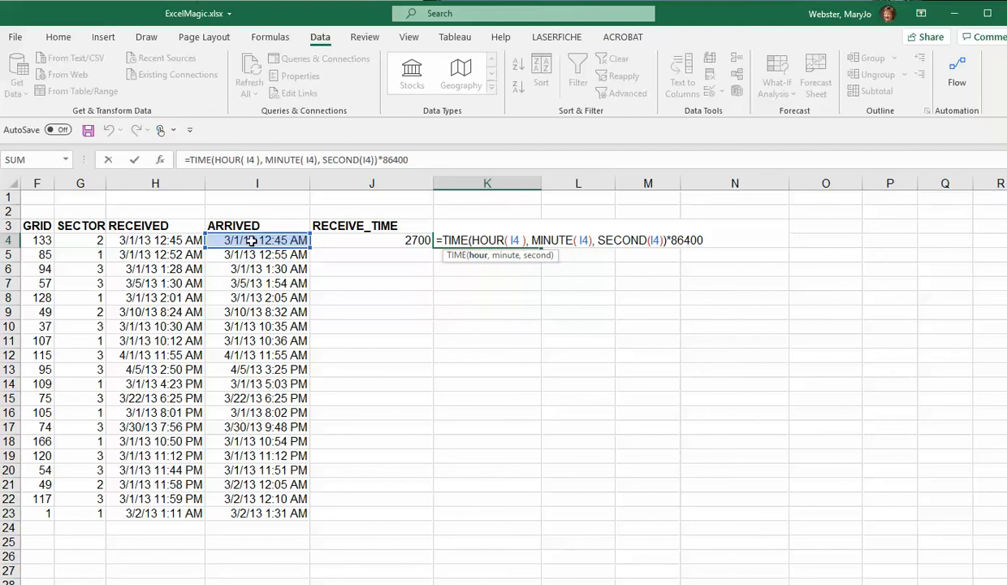
{"action": "mouse_move", "coordinate": [642, 241]}
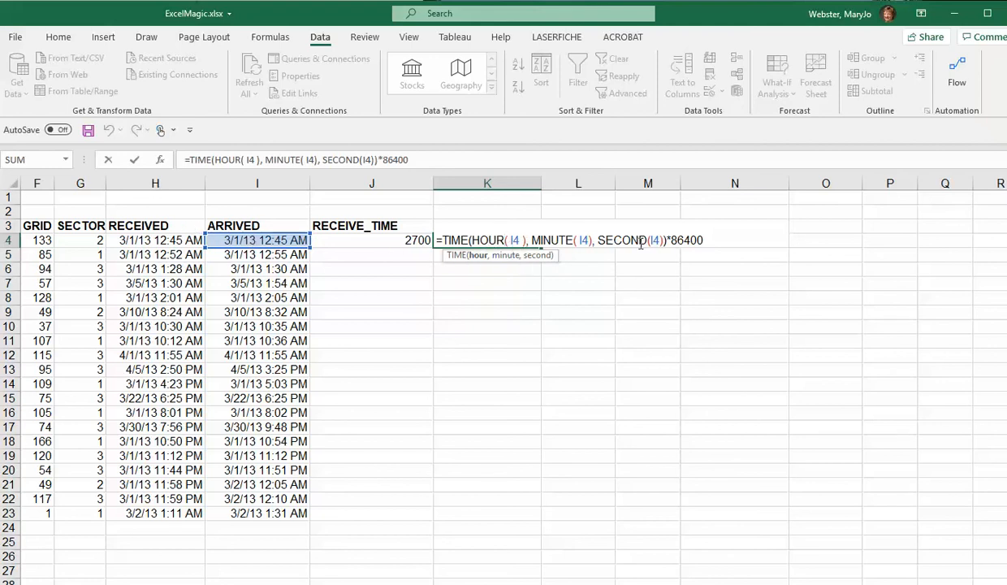
{"action": "key", "text": "Return"}
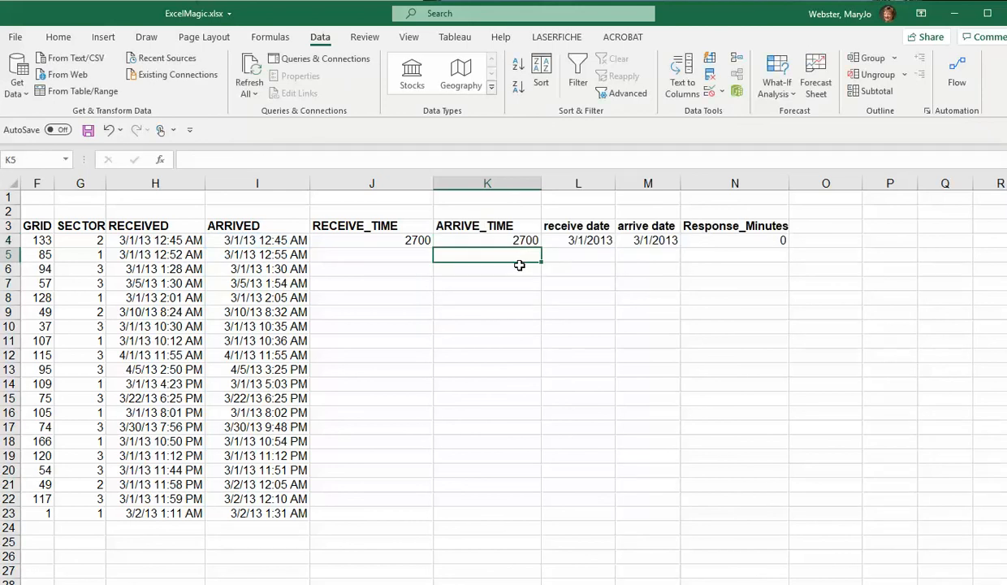
Step: Fill the J4:M4 seconds and date formulas down through row 23 for every call
{"action": "left_click", "coordinate": [578, 241]}
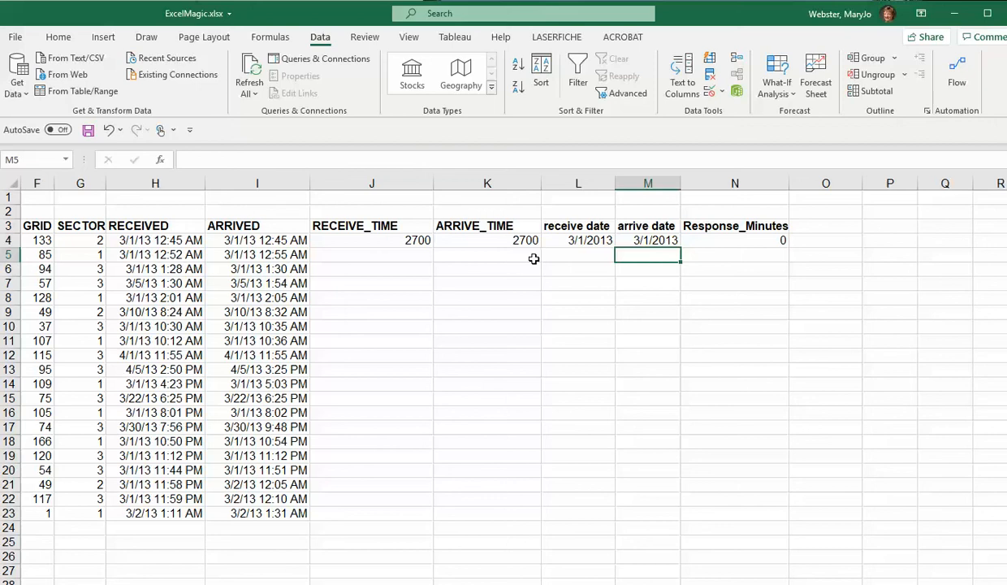
{"action": "left_click", "coordinate": [155, 182]}
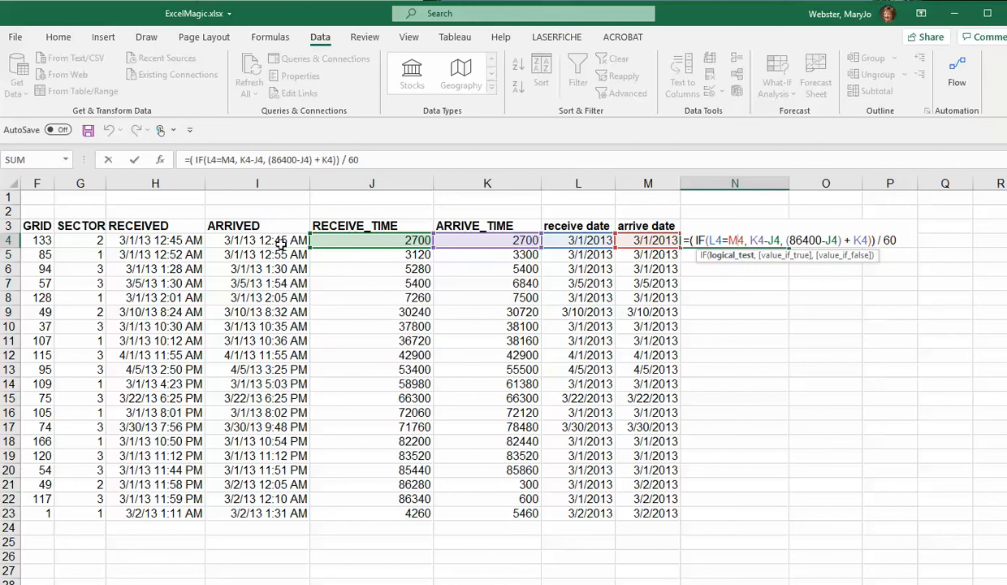
{"action": "mouse_move", "coordinate": [312, 250]}
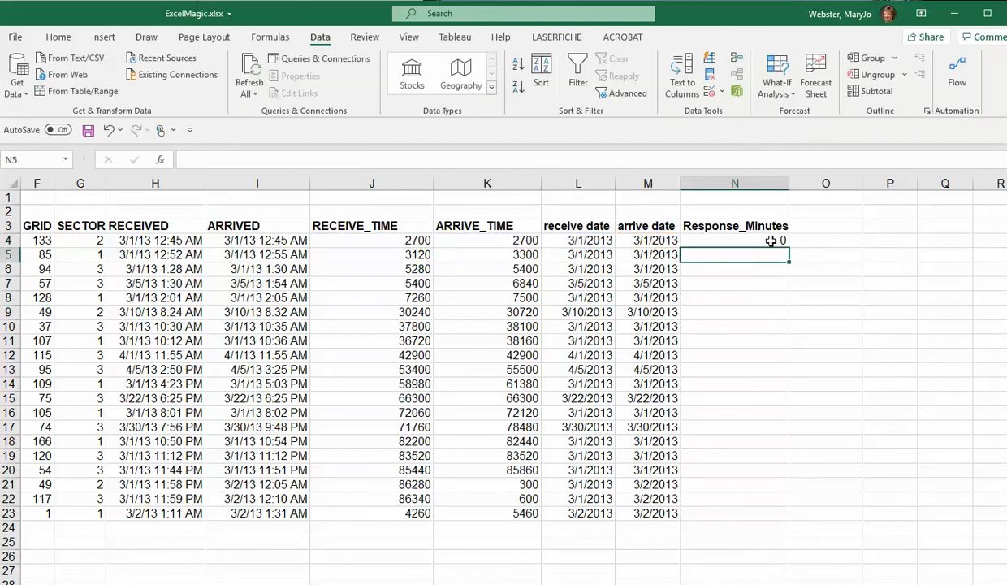
Step: Fill the Response_Minutes IF formula from N4 down to N23 and check the 112 result in N17
{"action": "left_click", "coordinate": [734, 240]}
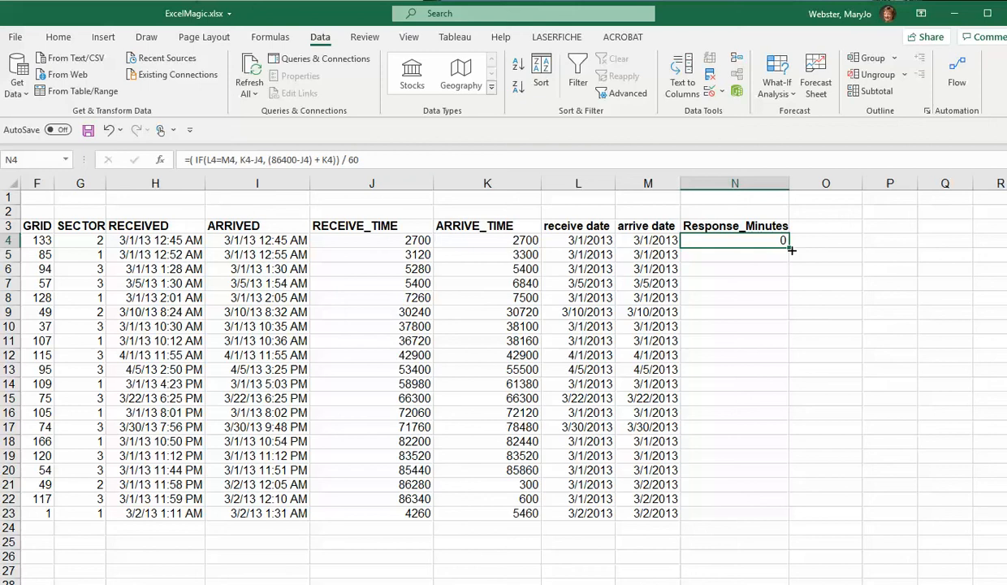
{"action": "left_click_drag", "start_coordinate": [782, 244], "coordinate": [782, 513]}
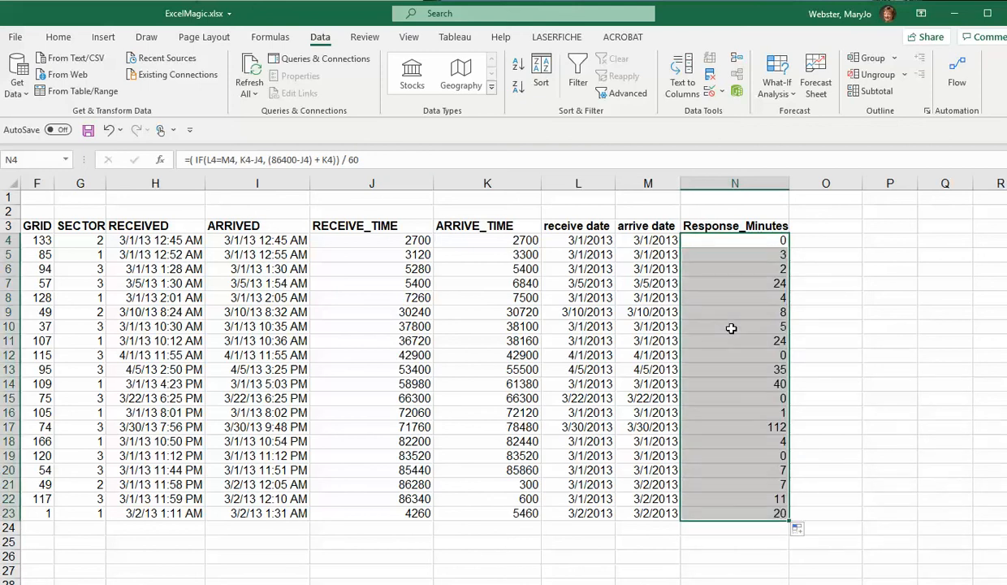
{"action": "left_click", "coordinate": [734, 341]}
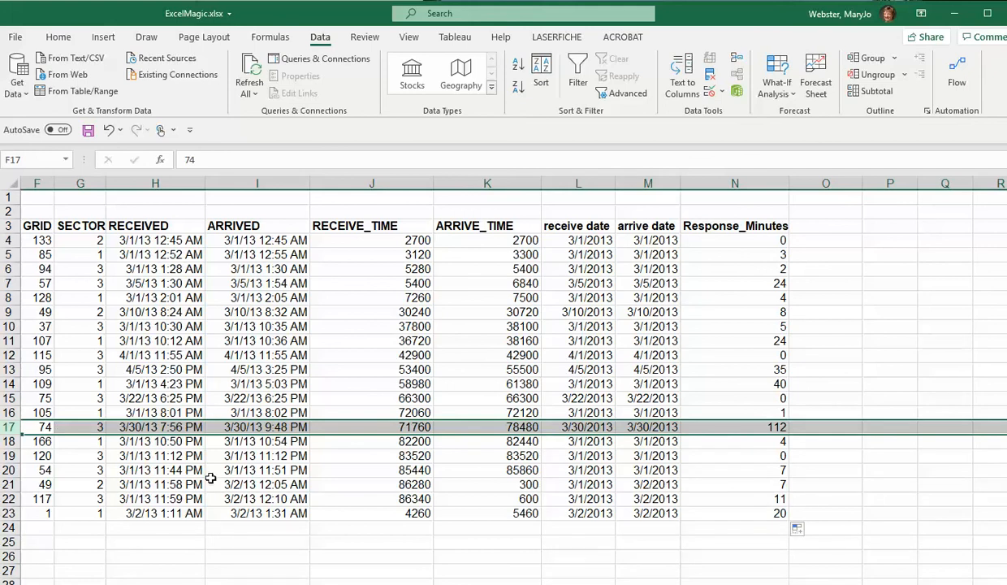
{"action": "mouse_move", "coordinate": [730, 427]}
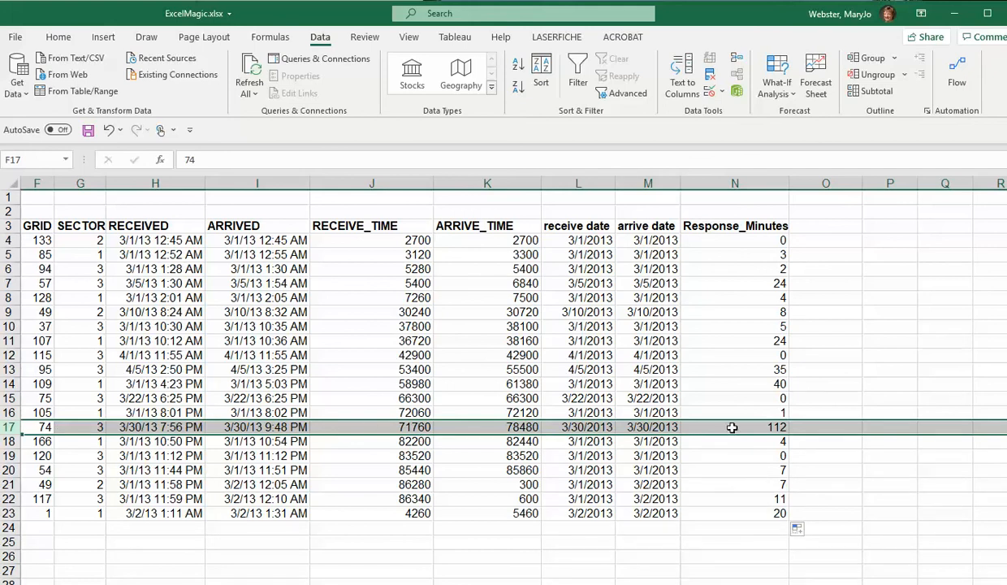
{"action": "left_click", "coordinate": [734, 425]}
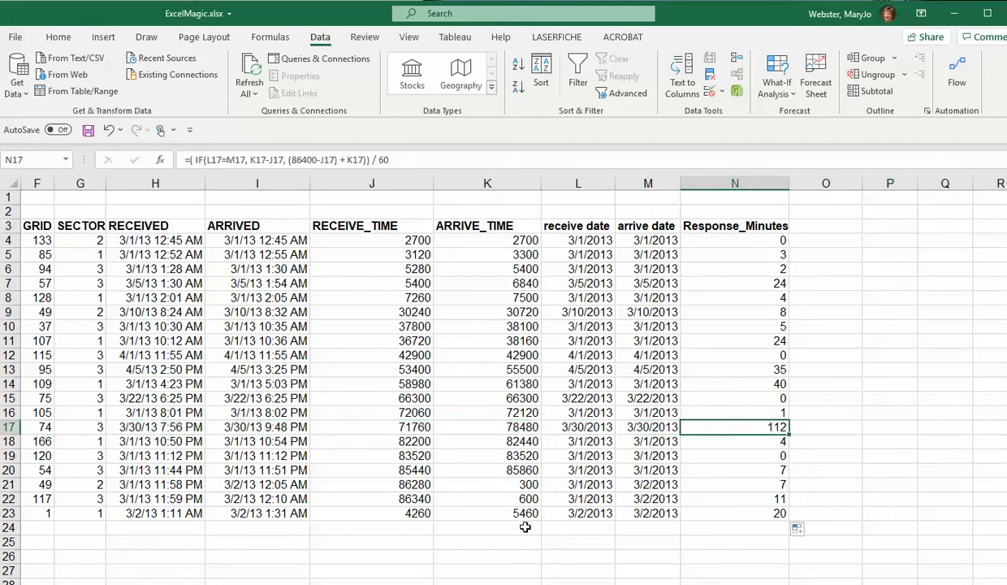
{"action": "mouse_move", "coordinate": [594, 202]}
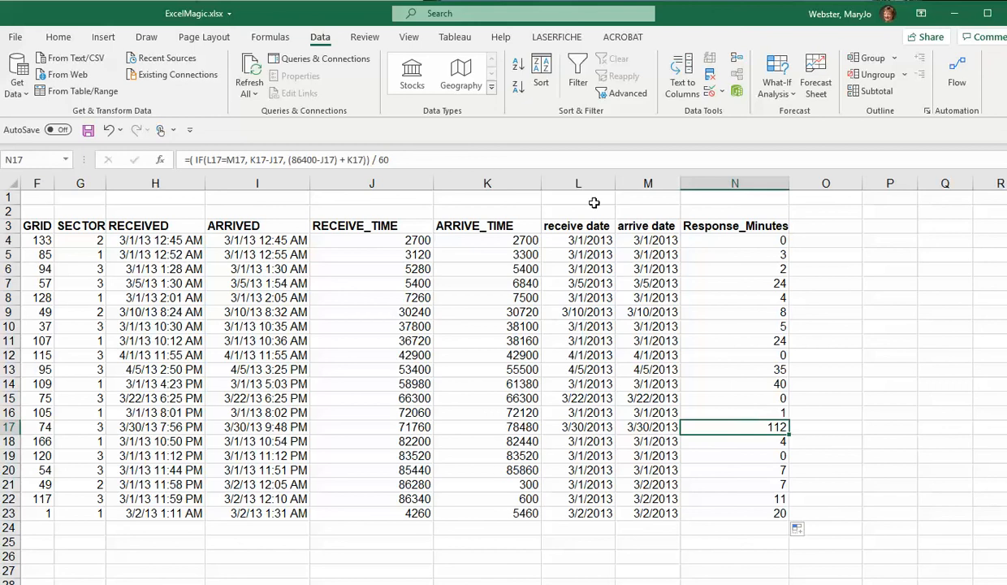
{"action": "left_click", "coordinate": [370, 240]}
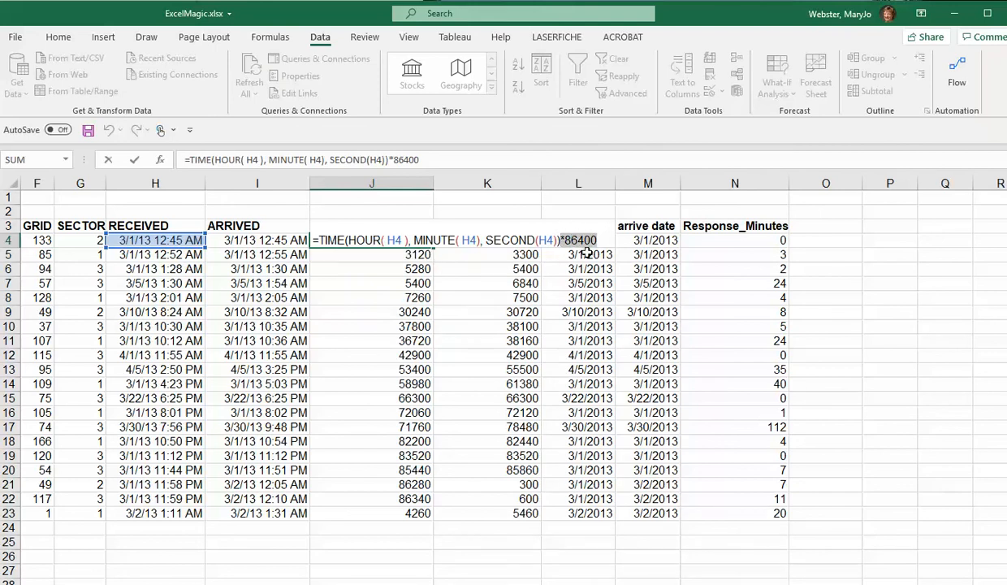
Step: Remove the *86400 multiplier from J4's TIME formula so J4 shows 0 and N4 reads about 45
{"action": "key", "text": "Return"}
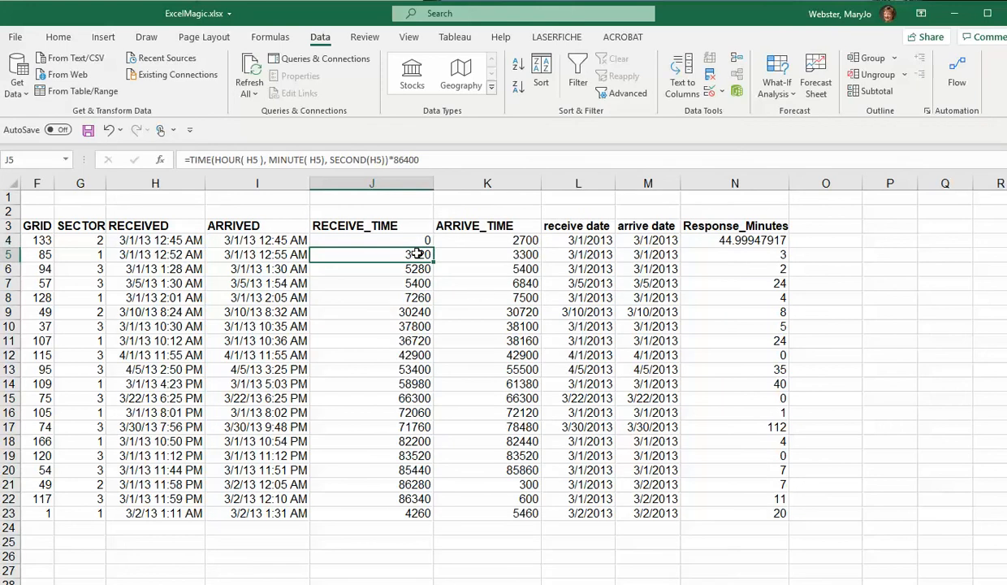
{"action": "right_click", "coordinate": [371, 240]}
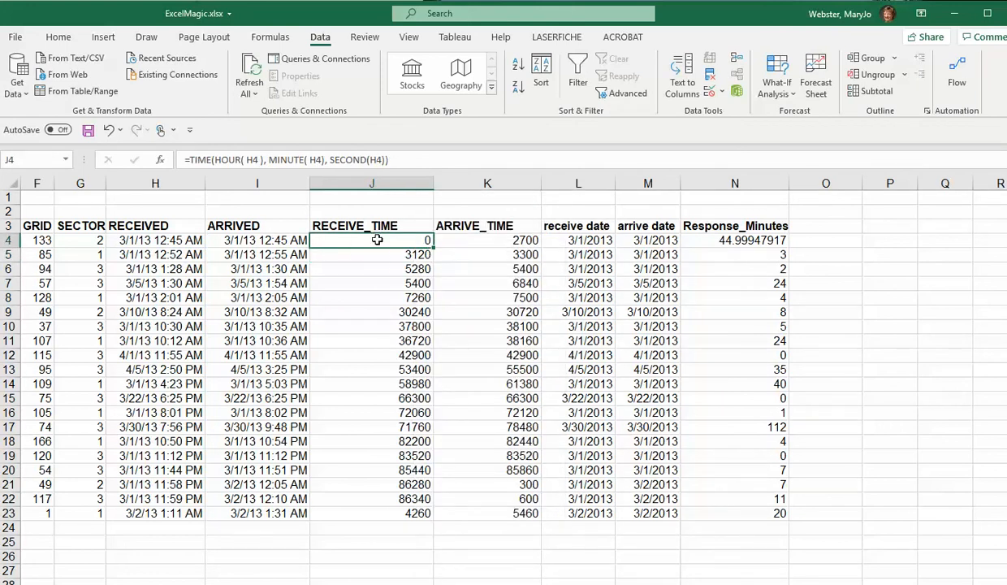
{"action": "right_click", "coordinate": [372, 240]}
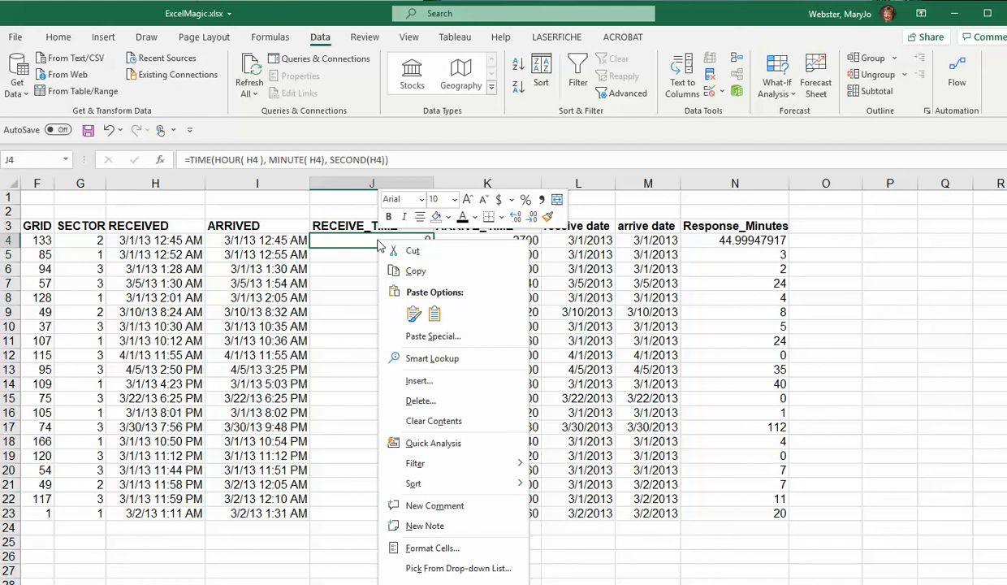
Step: Format J4 with the Time category's 1:30:55 PM type, previewing as 12:45:00 AM
{"action": "left_click", "coordinate": [432, 547]}
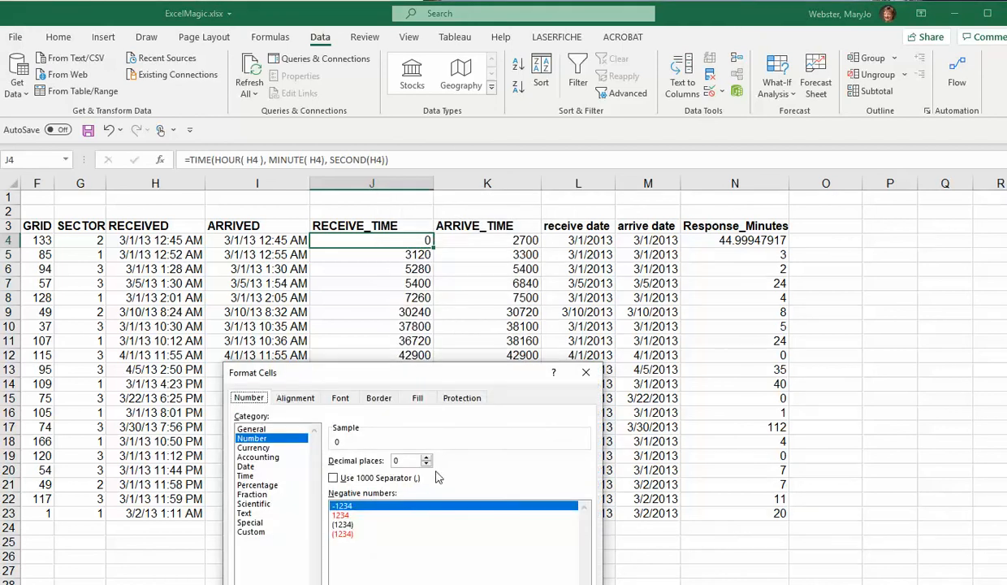
{"action": "left_click", "coordinate": [289, 289]}
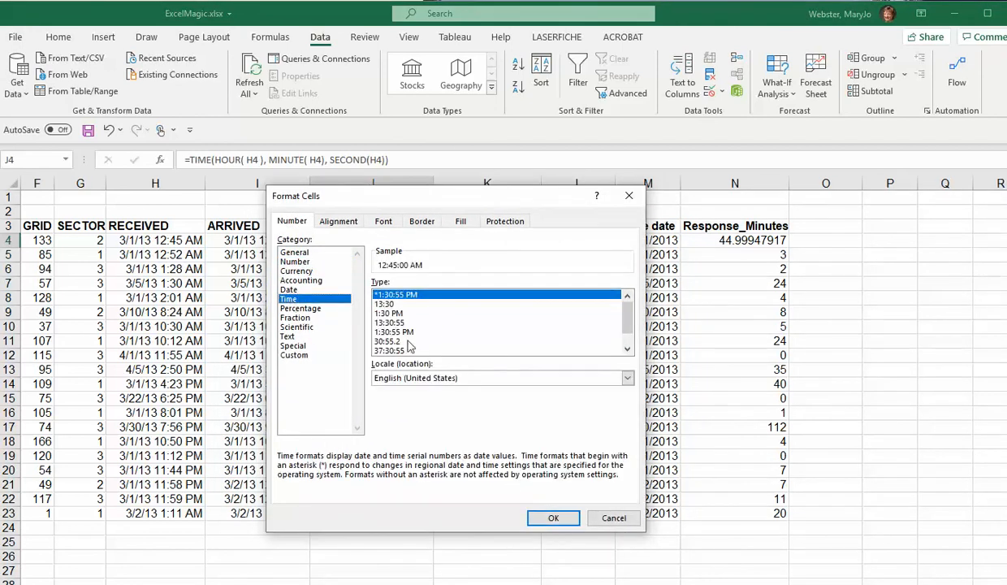
{"action": "mouse_move", "coordinate": [552, 517]}
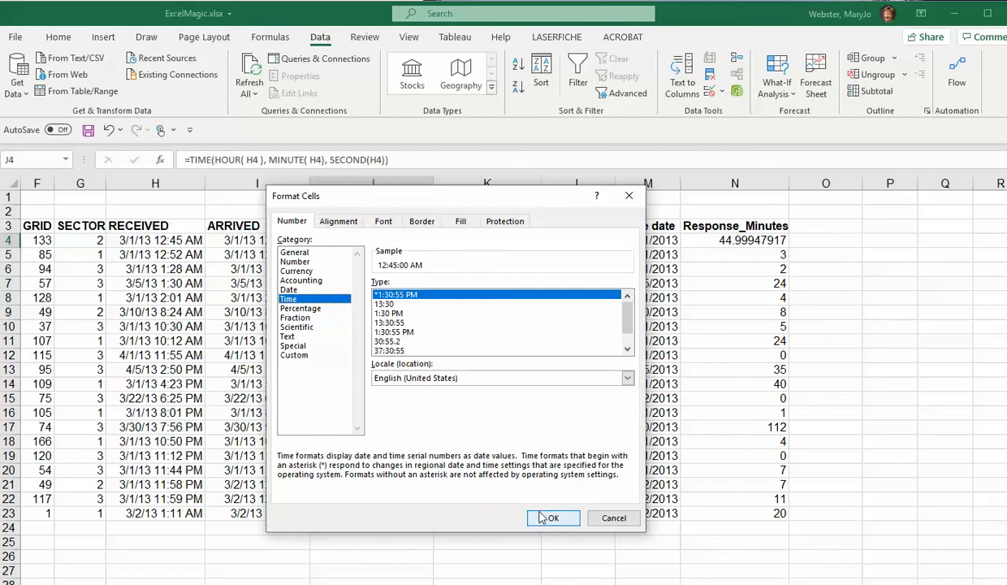